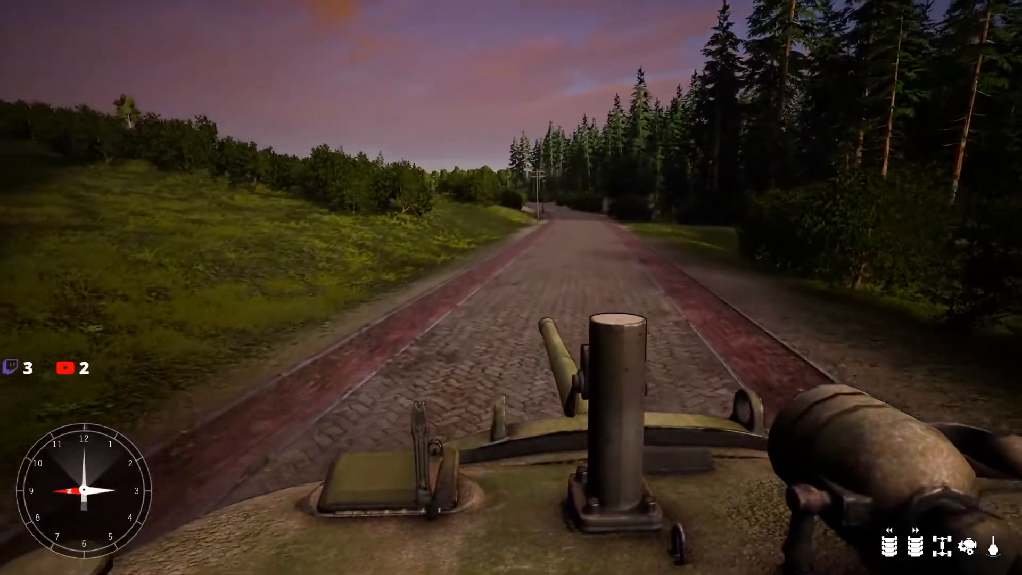
Step: Drive the tank forward along the cobbled forest road toward the village, glancing at the map
key(m)
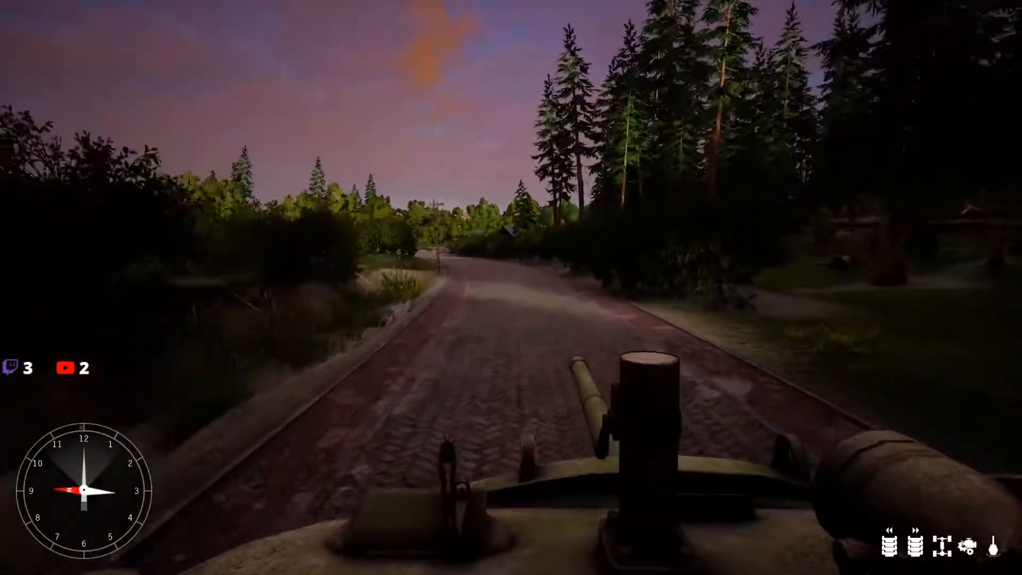
key(m)
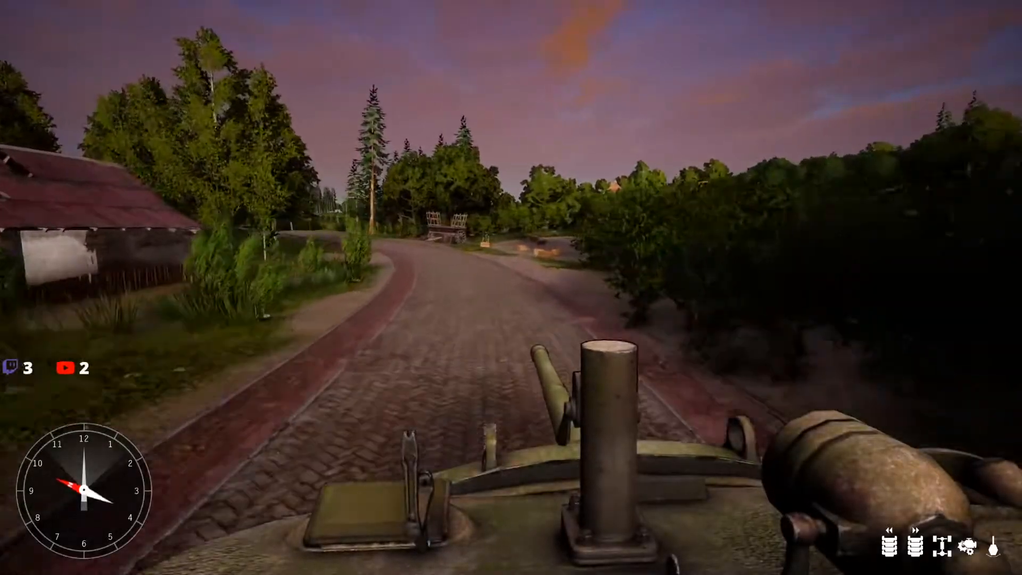
key(w)
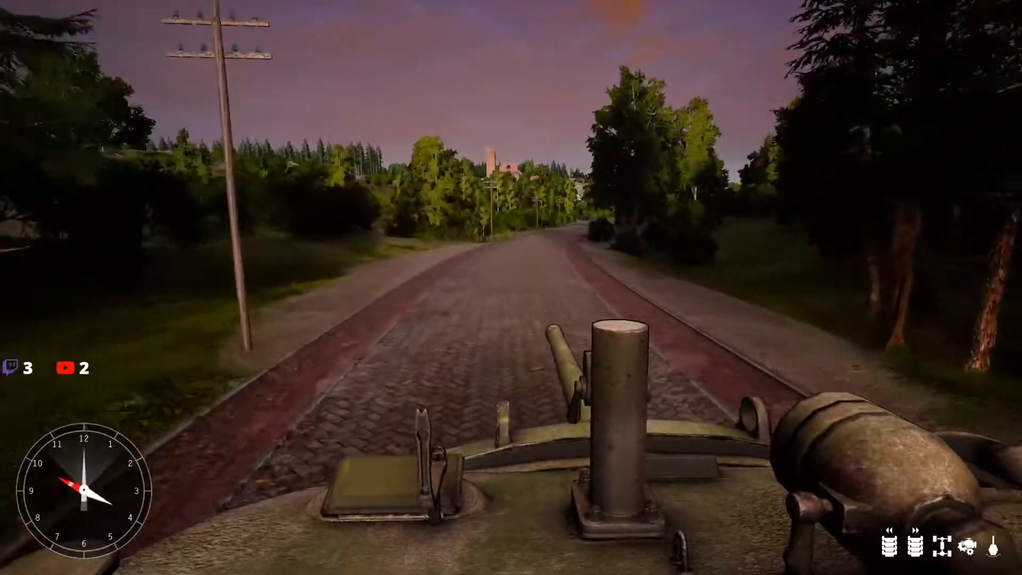
key(m)
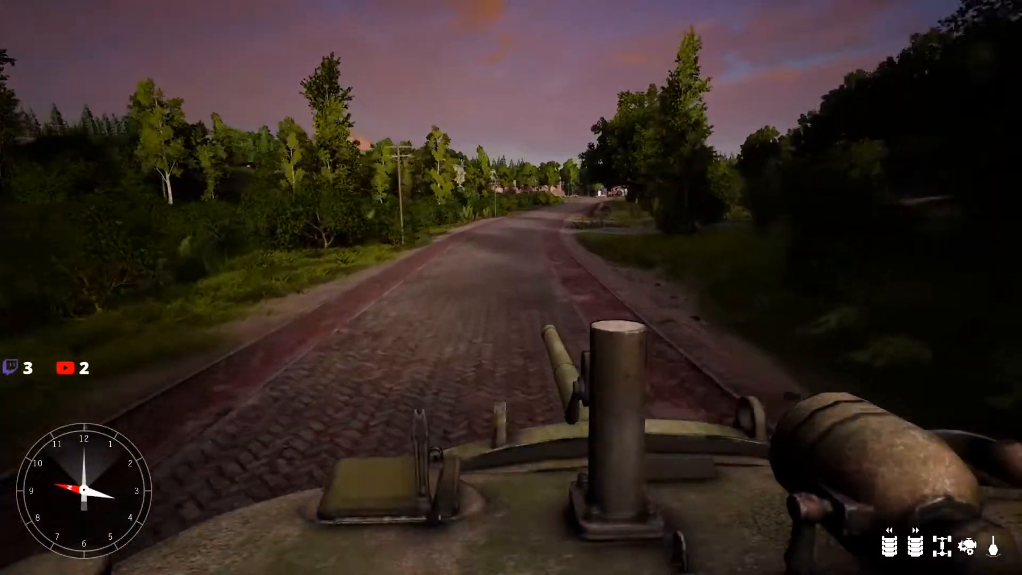
Step: Check the tank's position on the Best map, then resume driving past the red brick house
key(m)
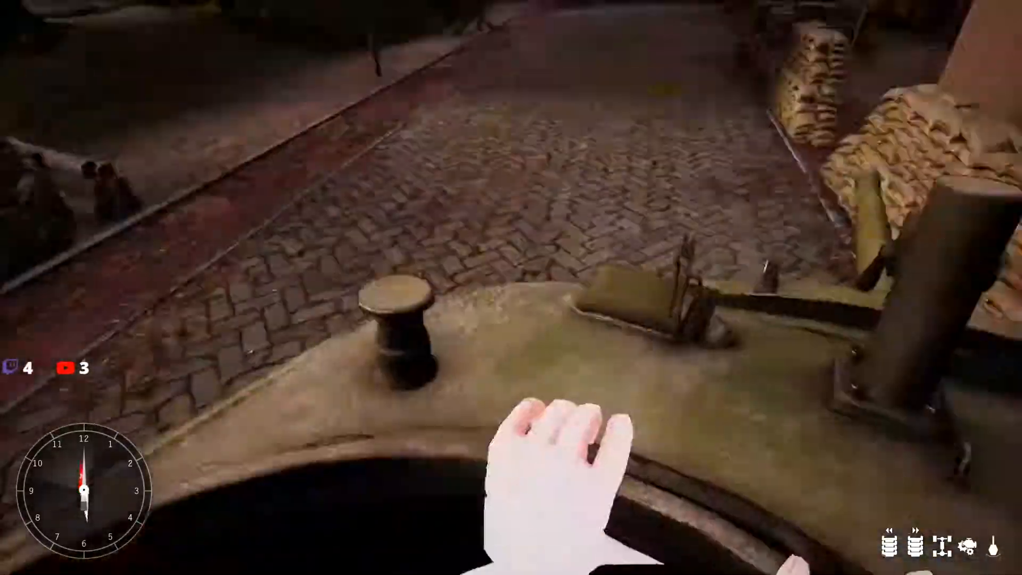
key(m)
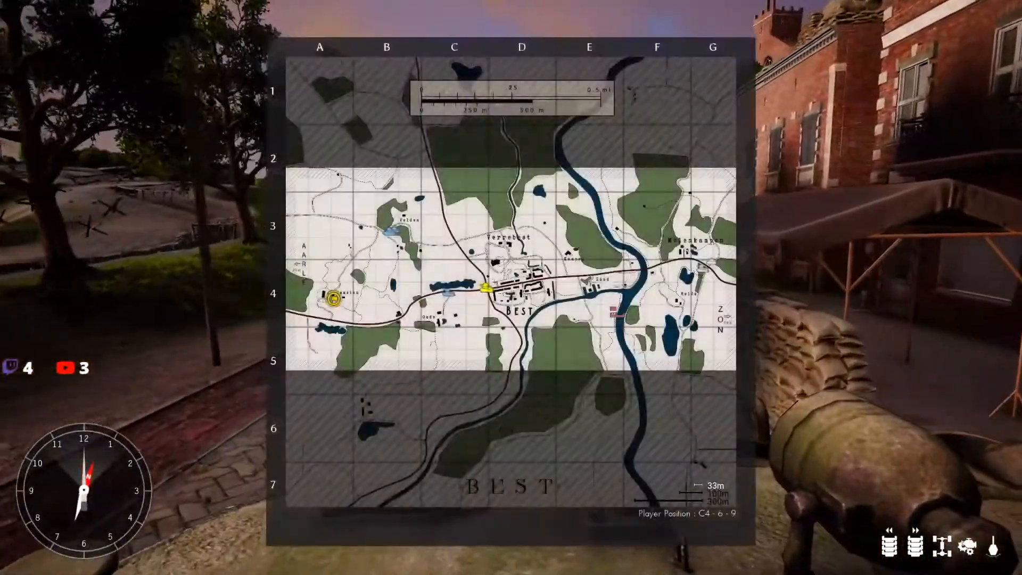
key(m)
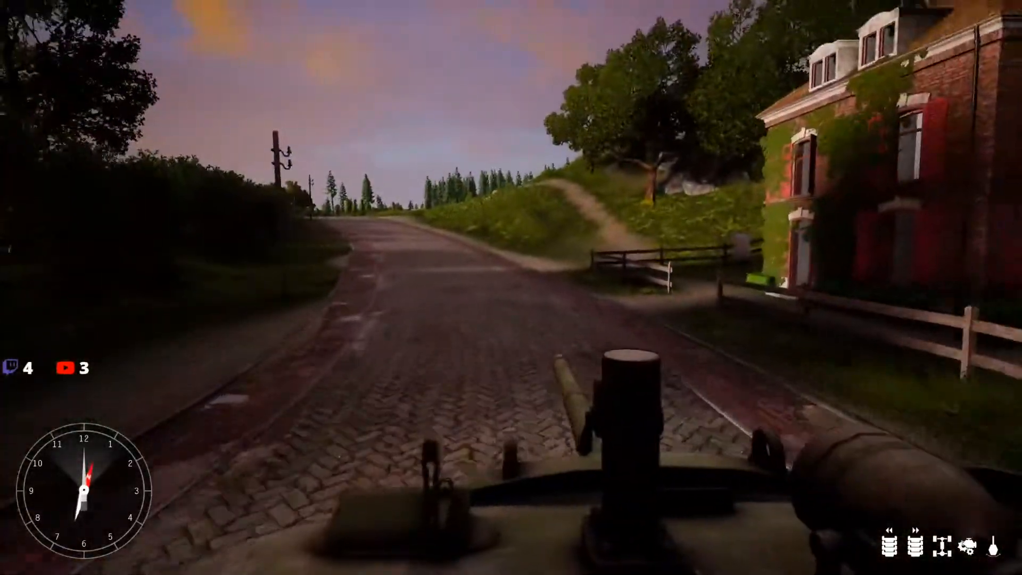
Step: Steer the tank up the dirt track to the brick church beside the walled courtyard
key(m)
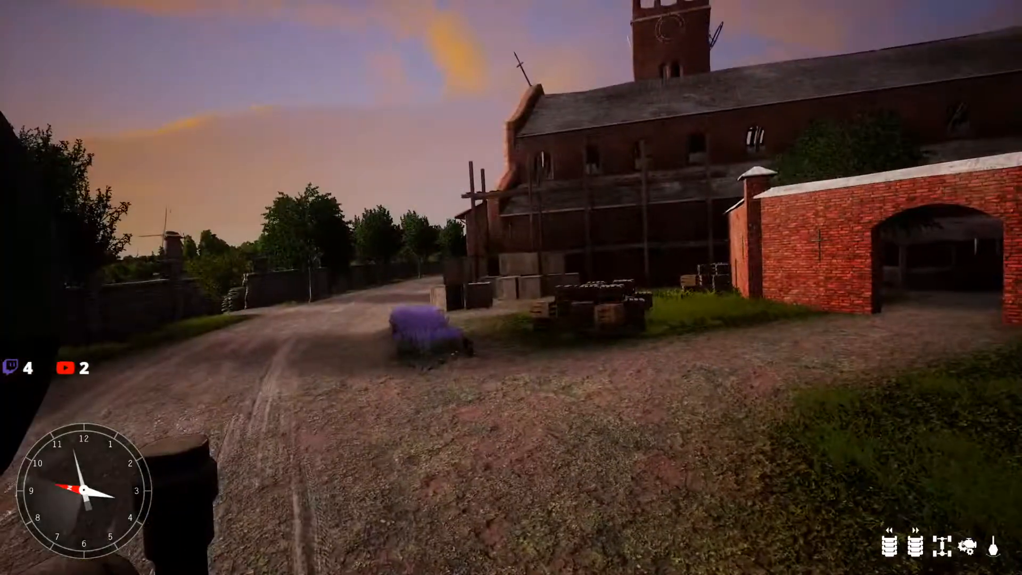
mouse_move(511, 287)
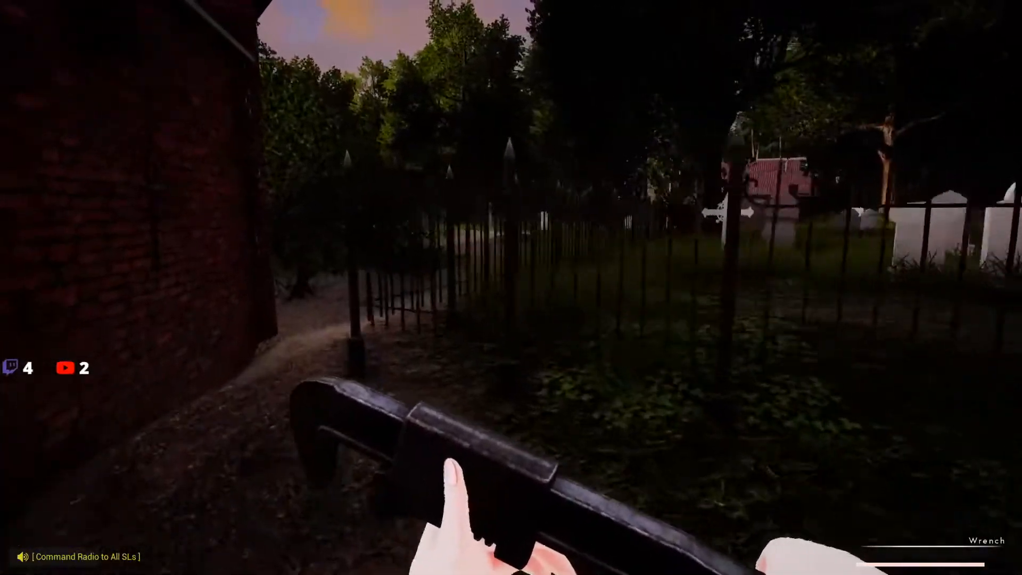
Step: Bring up the Best map after the crewman is knocked out by the churchyard
key(m)
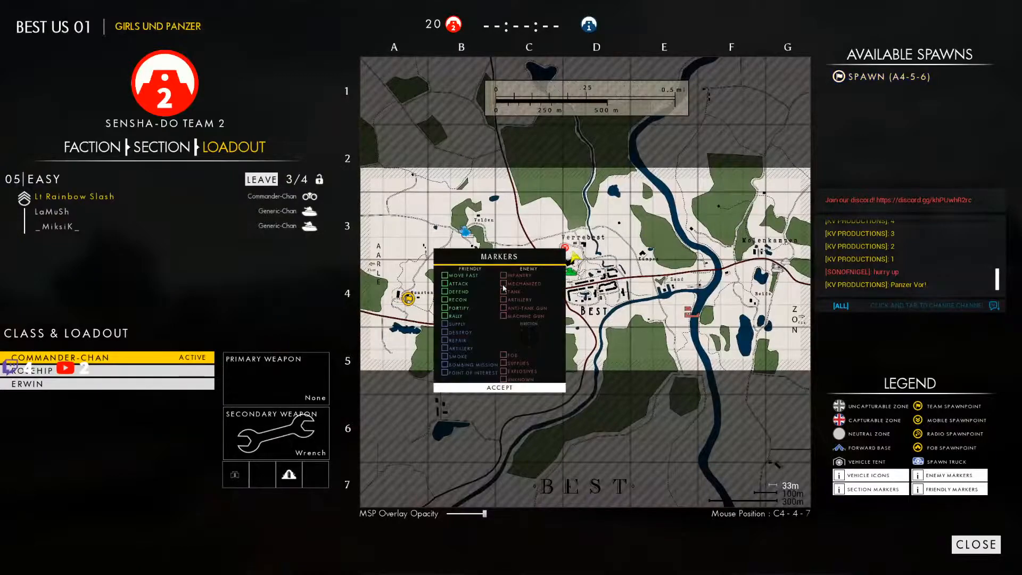
Step: Zoom the respawn map in on Best and wait for the Select spawnpoint button
click(501, 387)
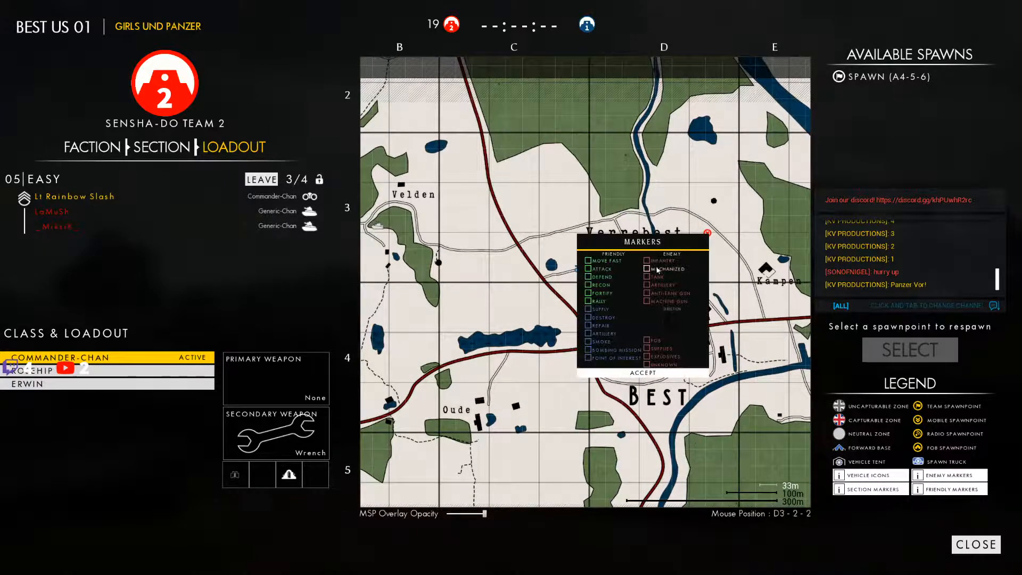
Step: Dismiss the Markers popup so the whole Best area shows on the respawn map
click(641, 372)
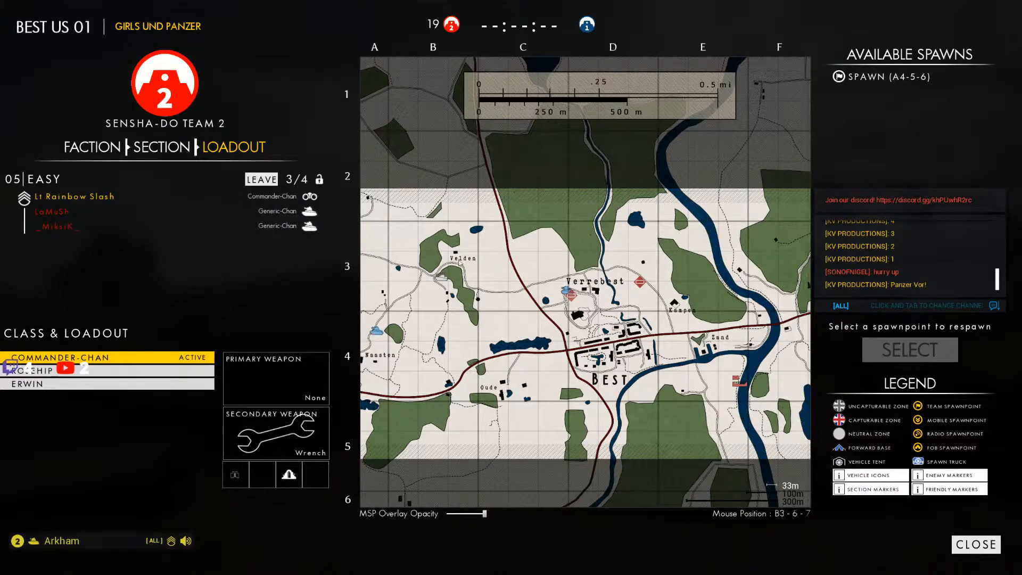
mouse_move(454, 275)
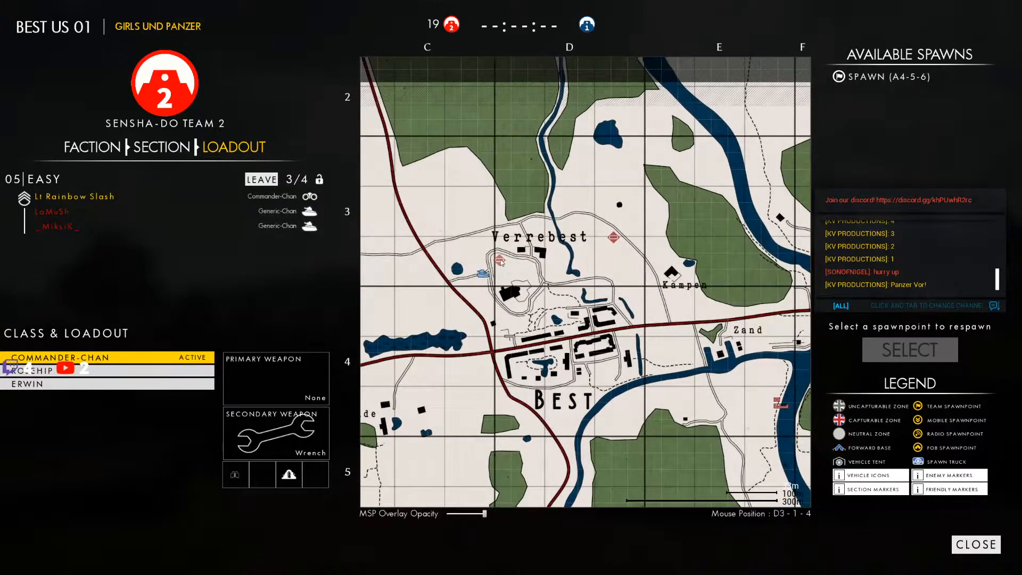
mouse_move(358, 302)
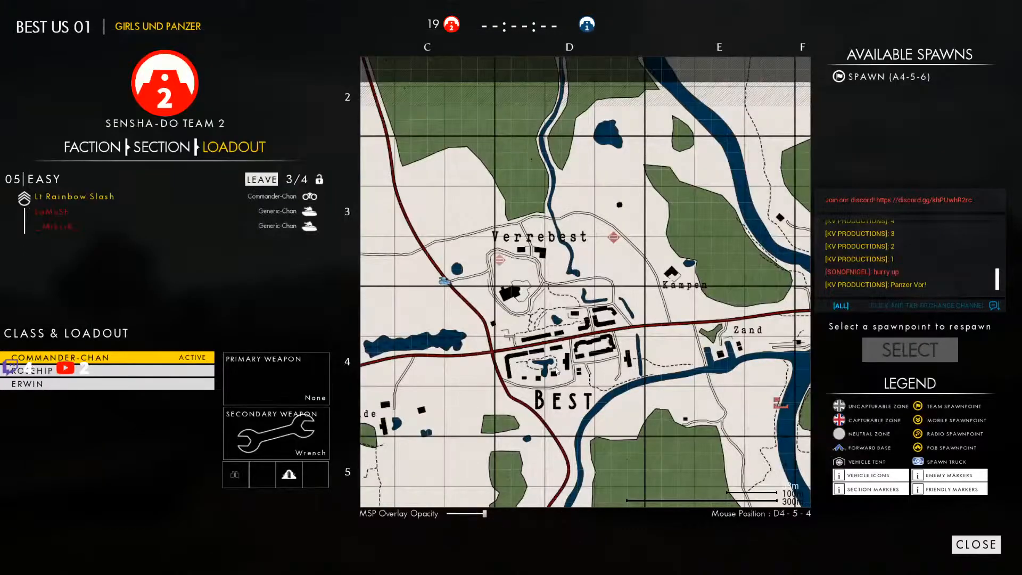
scroll(down, 3)
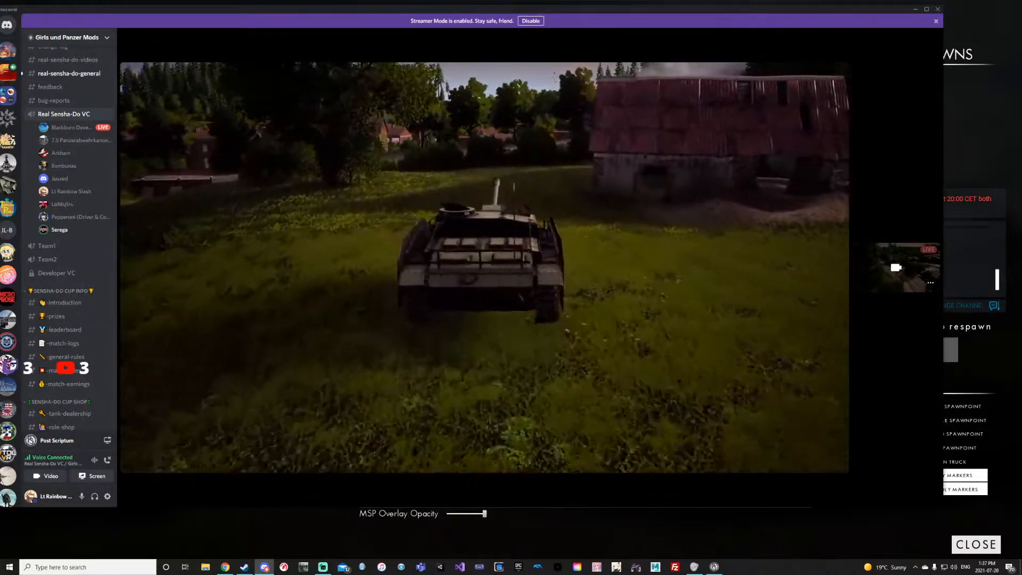
Step: Switch Discord to the real-sensha-do-general channel and scroll down to the latest Minecraft screenshots
click(70, 73)
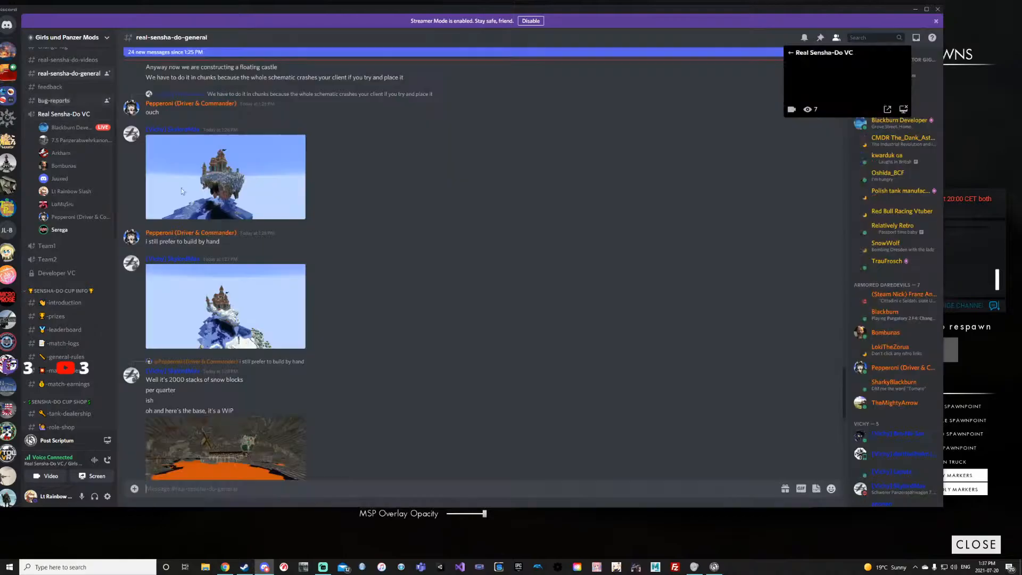
scroll(down, 3)
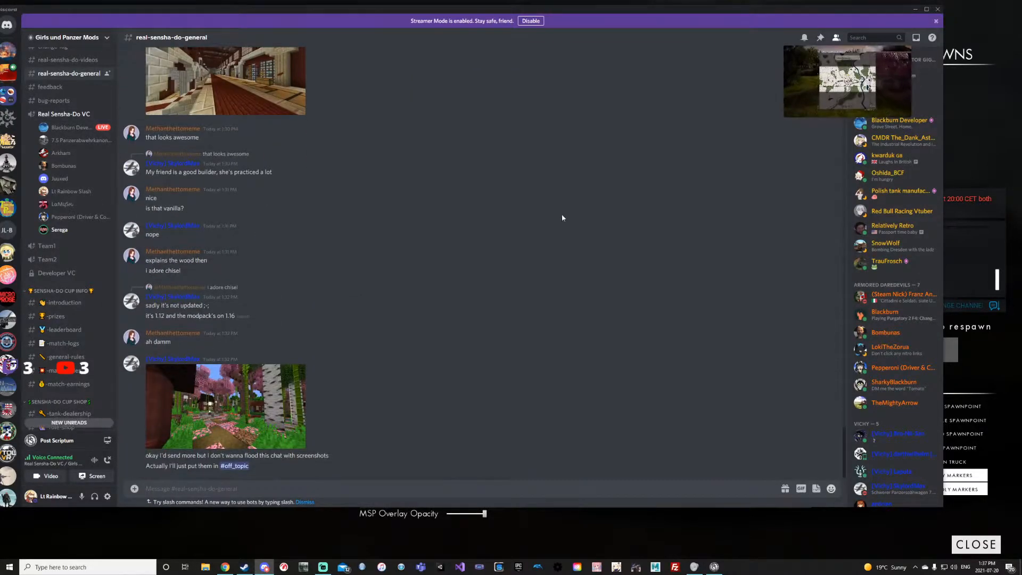